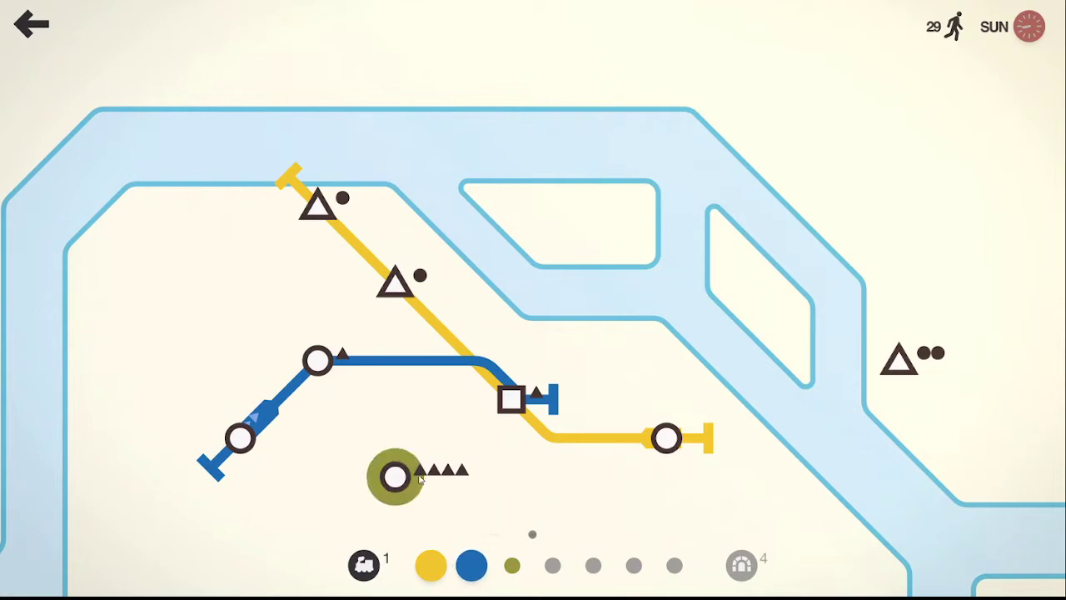
- Run an olive line from the southern circle to the eastern triangle, then claim the locomotive and an extra line
drag(396, 476, 908, 358)
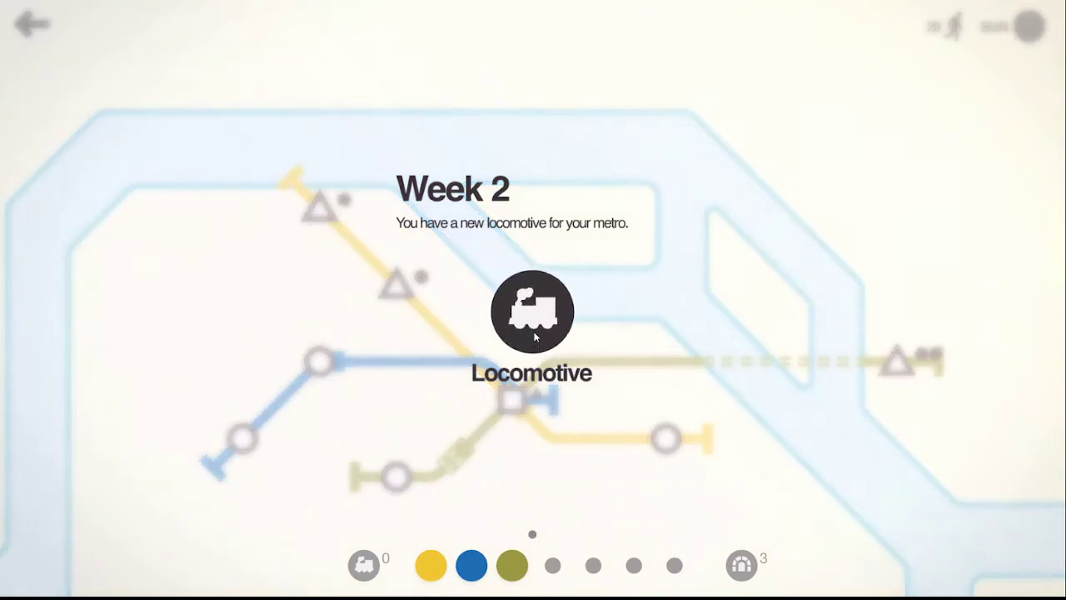
mouse_move(636, 363)
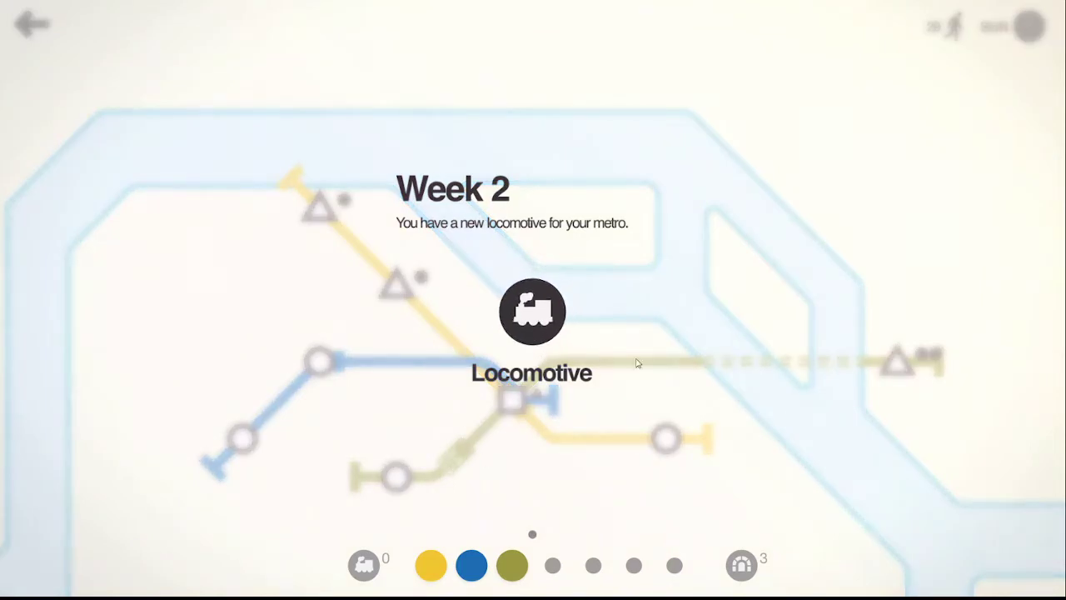
click(532, 311)
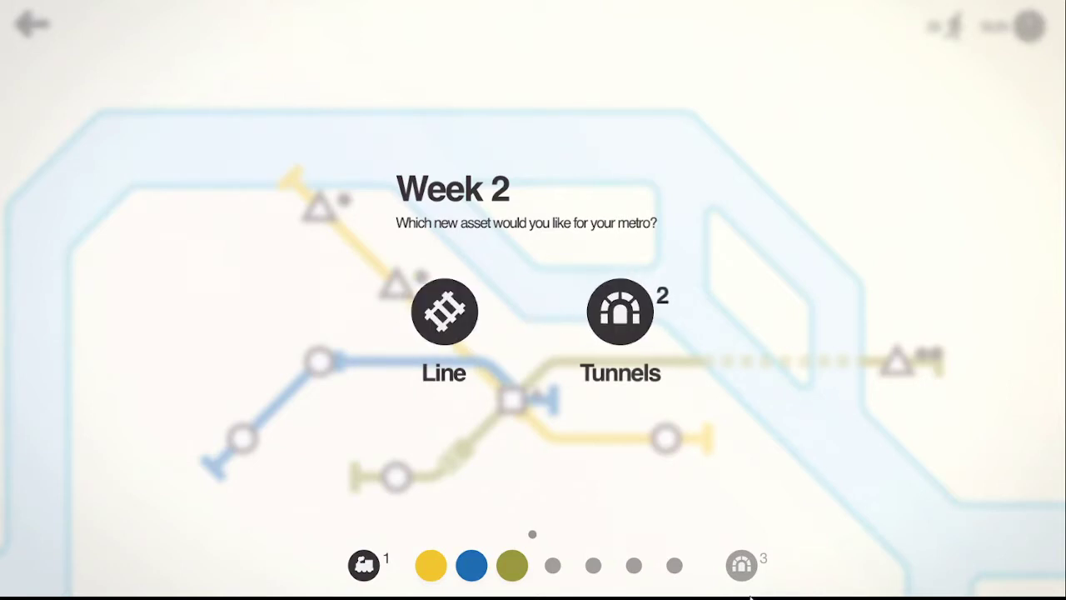
mouse_move(525, 513)
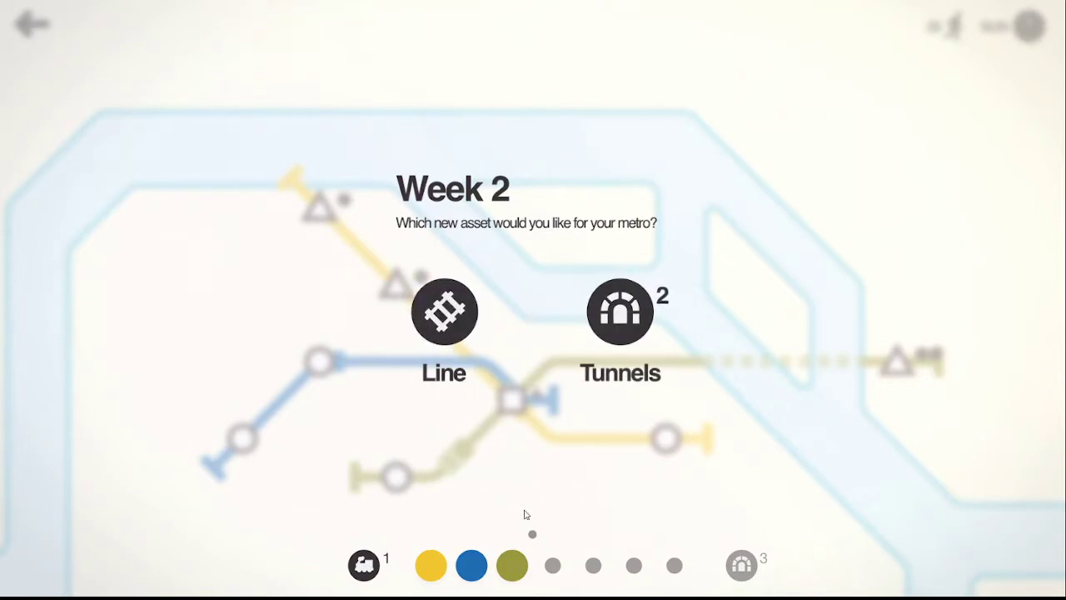
click(443, 312)
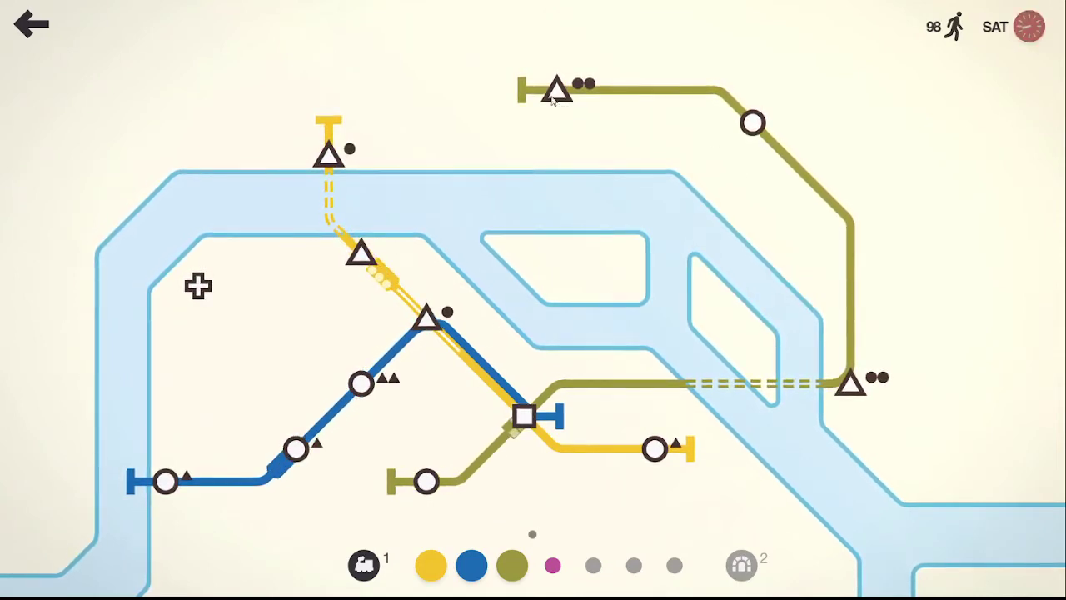
mouse_move(94, 497)
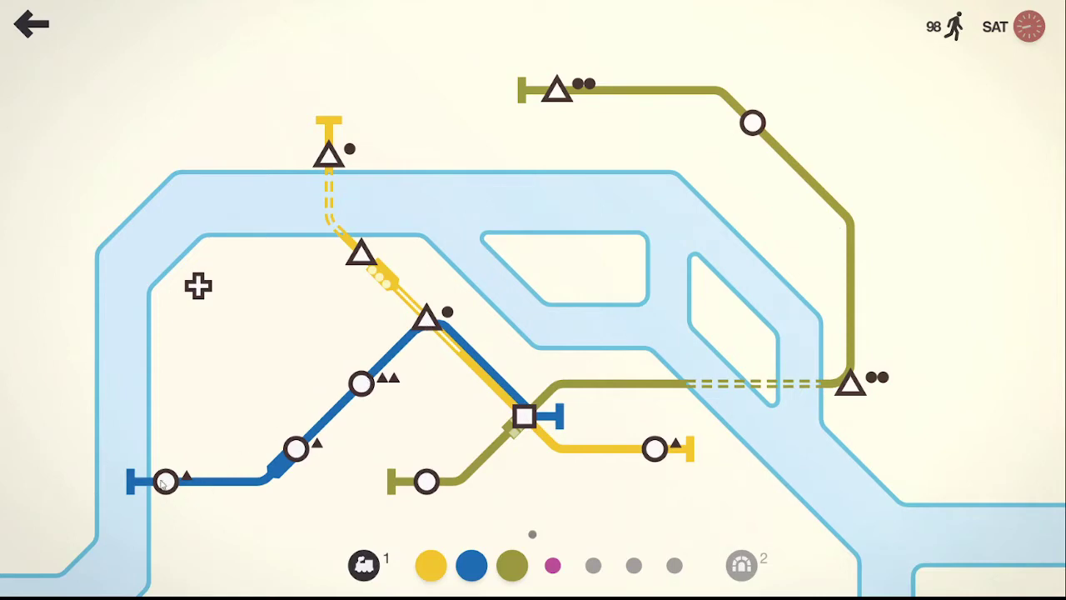
mouse_move(496, 404)
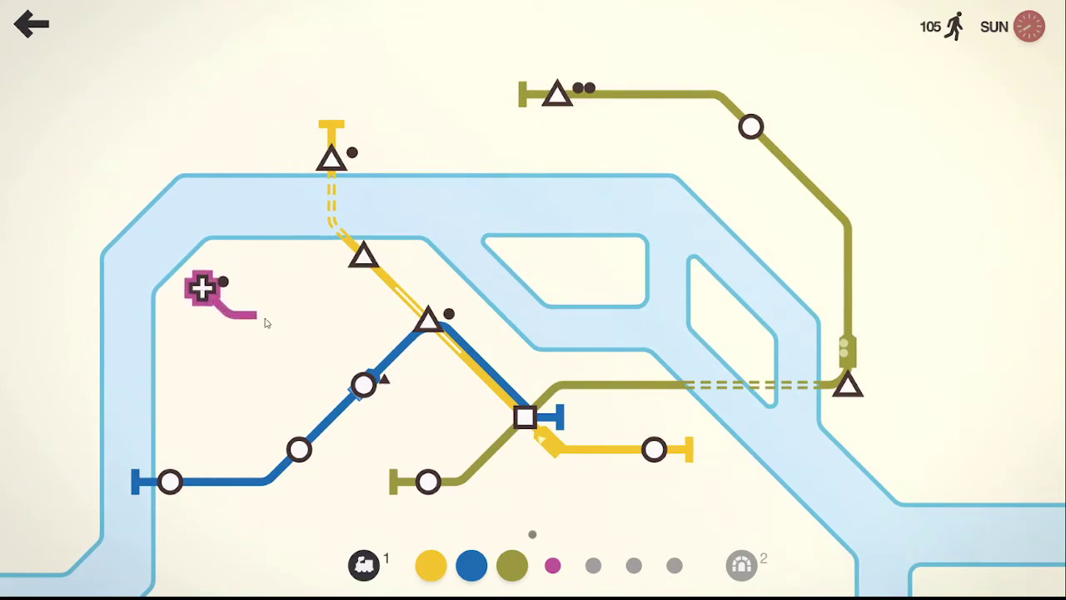
- Start the pink line from the cross-shaped station west of the river
drag(203, 290, 363, 385)
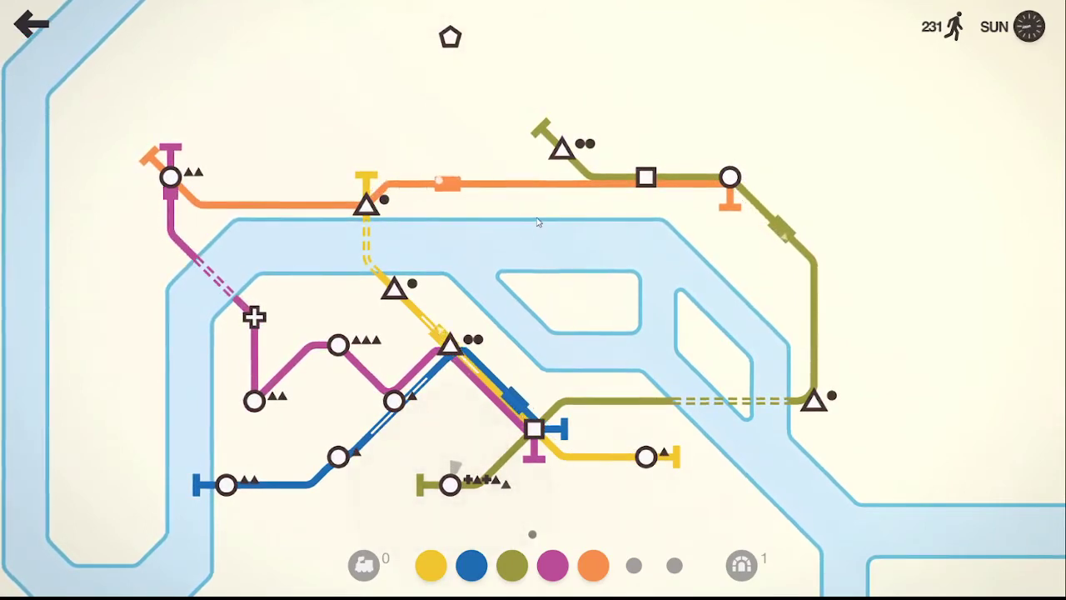
mouse_move(640, 377)
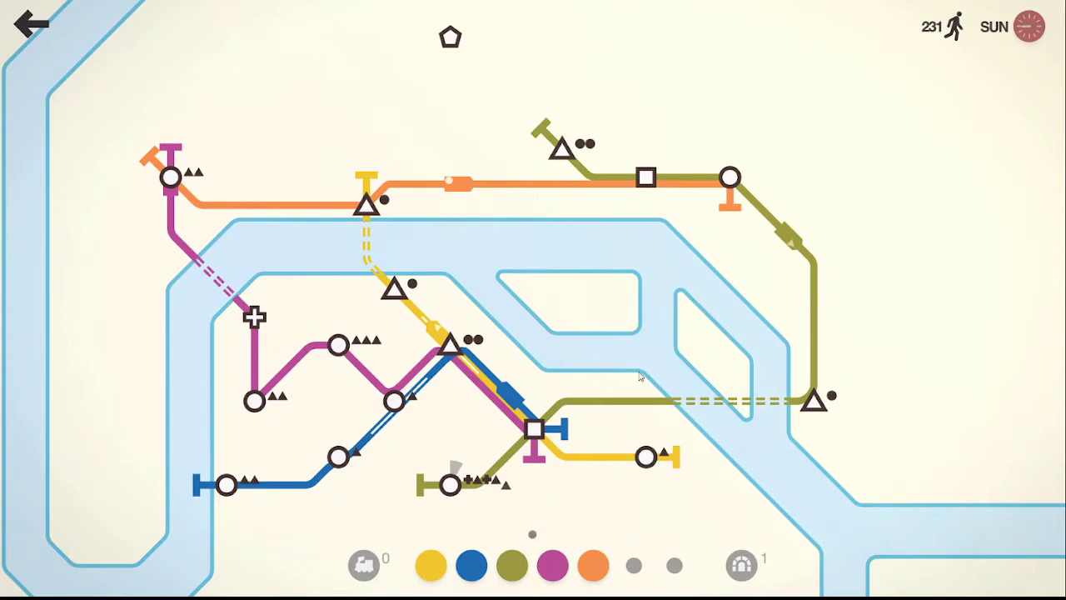
mouse_move(458, 507)
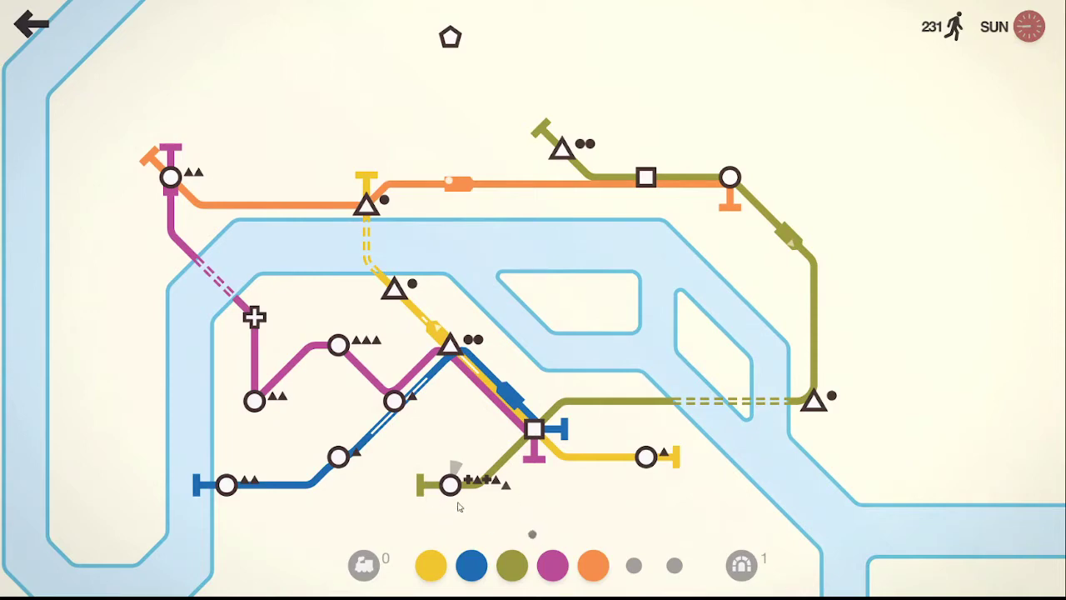
mouse_move(423, 427)
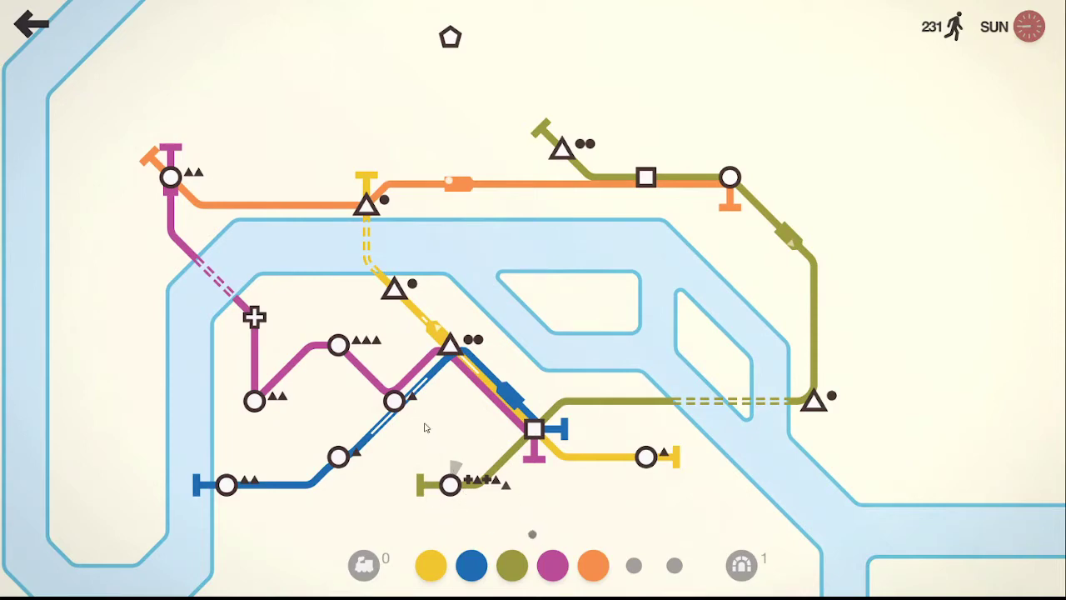
mouse_move(536, 463)
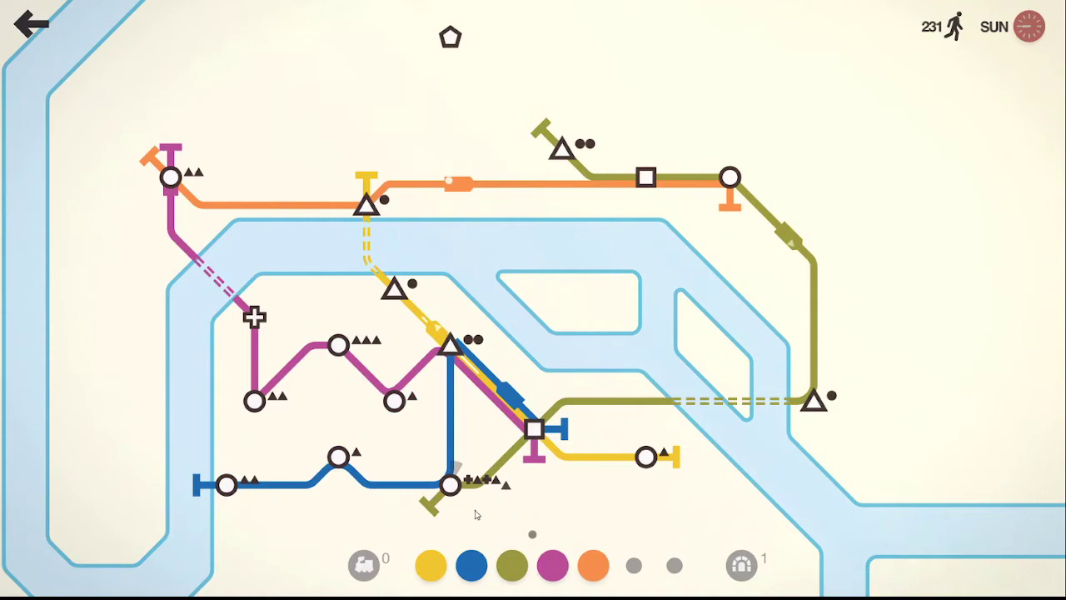
mouse_move(481, 496)
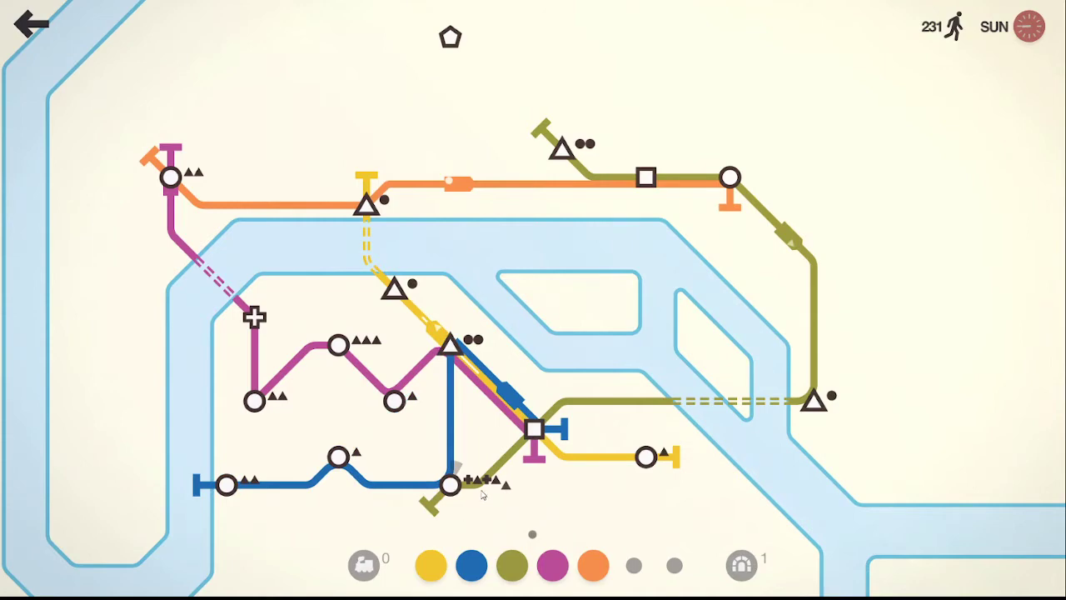
mouse_move(450, 360)
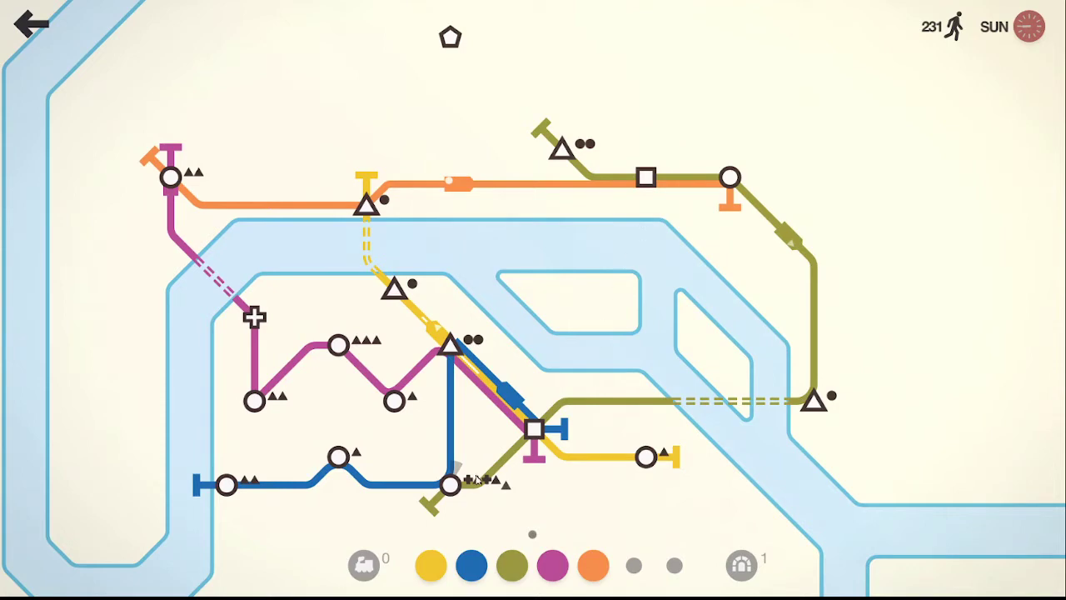
mouse_move(441, 518)
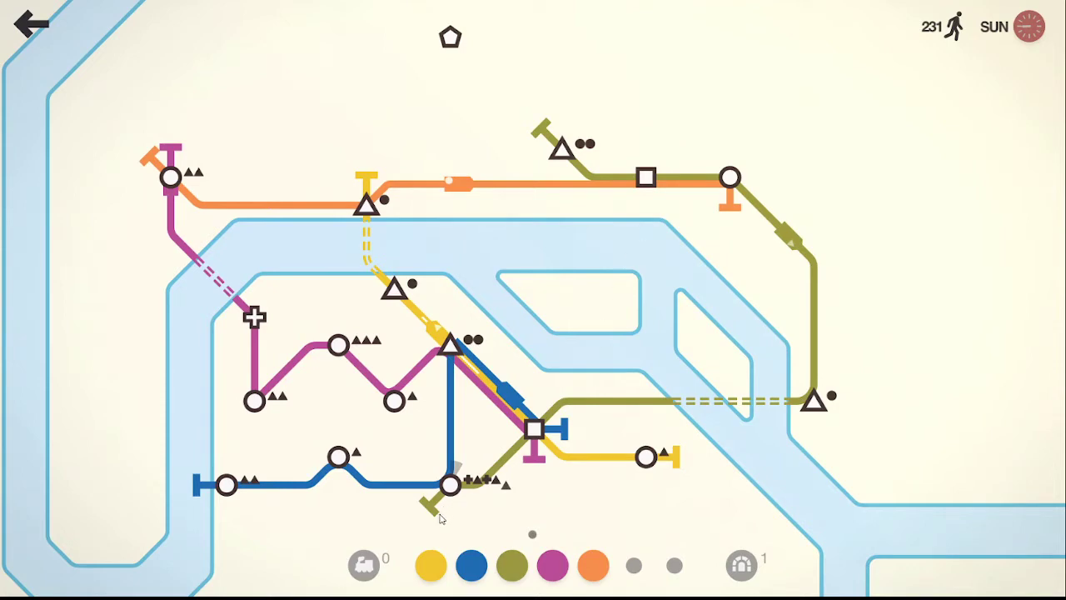
mouse_move(453, 492)
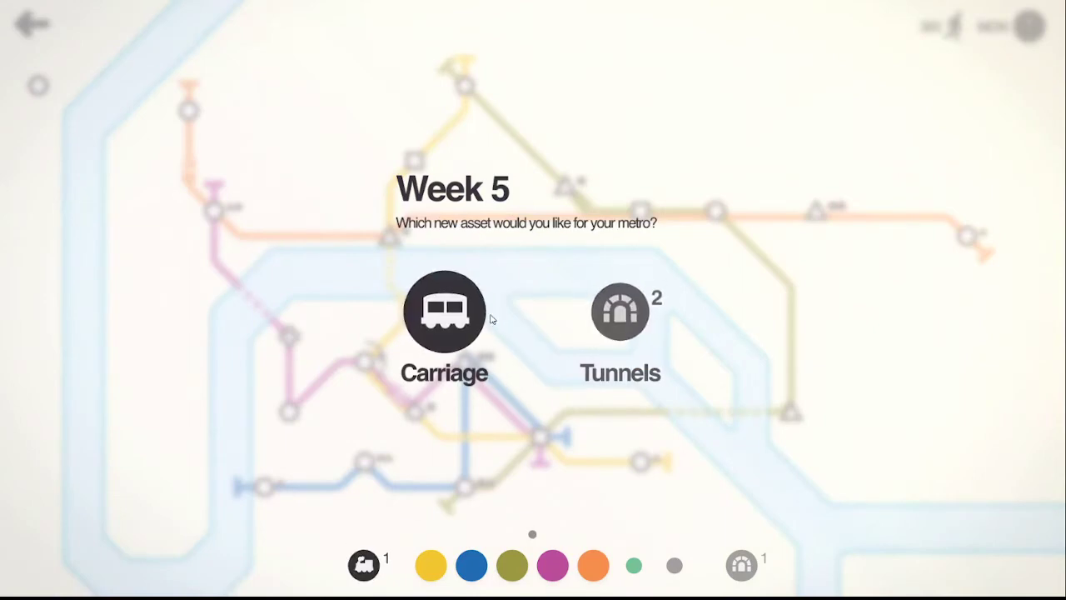
- Choose the carriage as the Week 5 asset
click(443, 312)
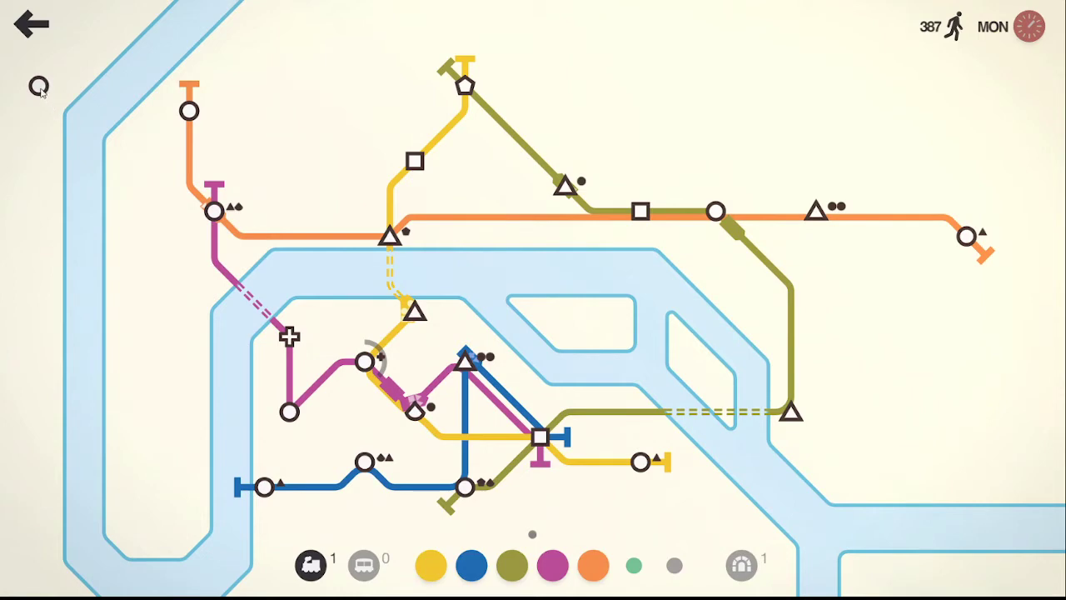
mouse_move(40, 87)
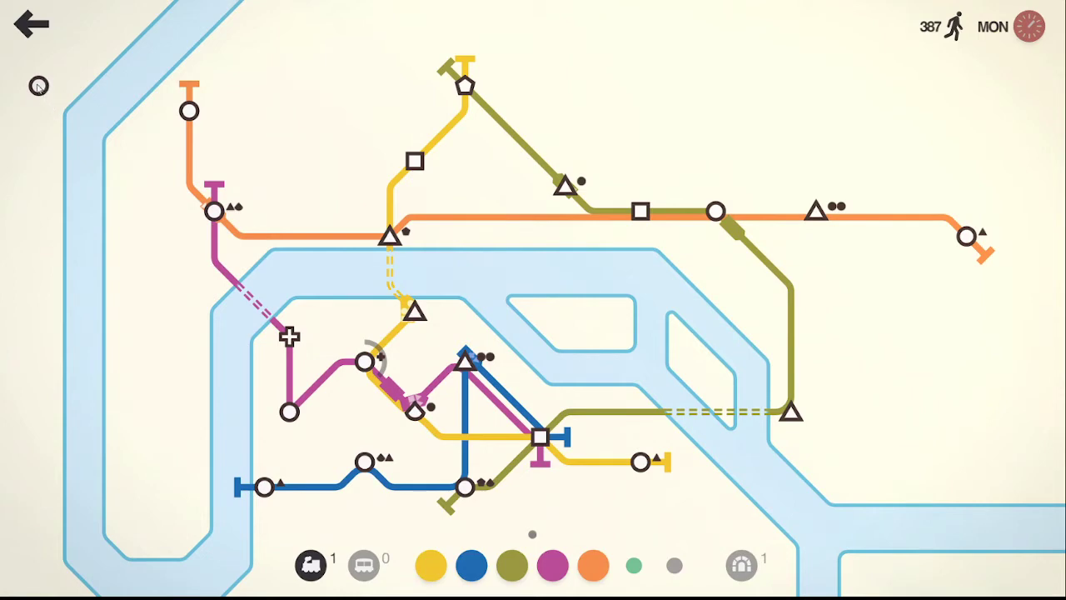
mouse_move(263, 416)
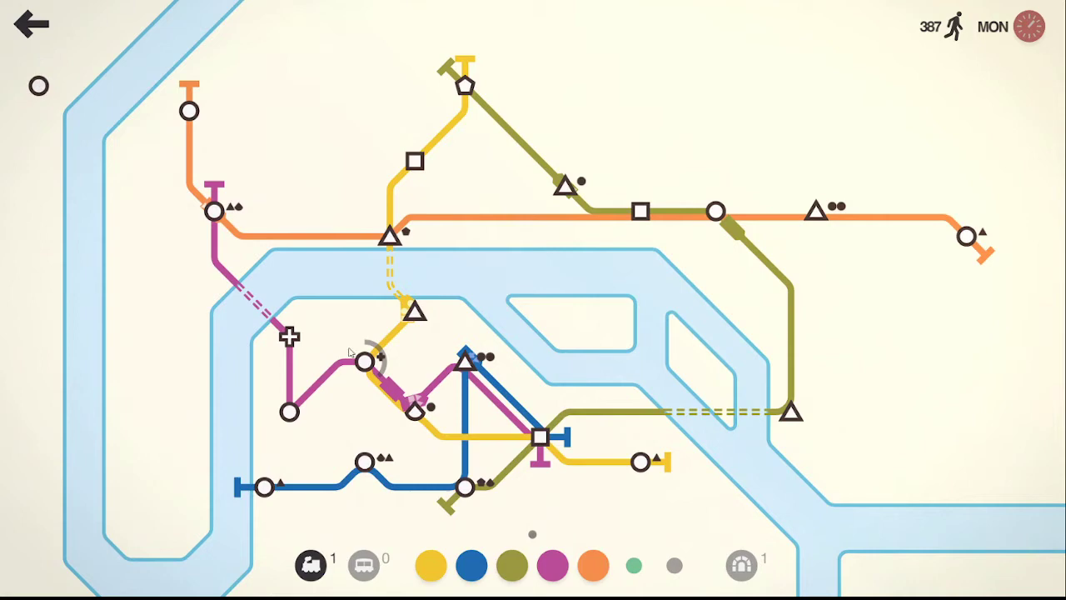
mouse_move(216, 198)
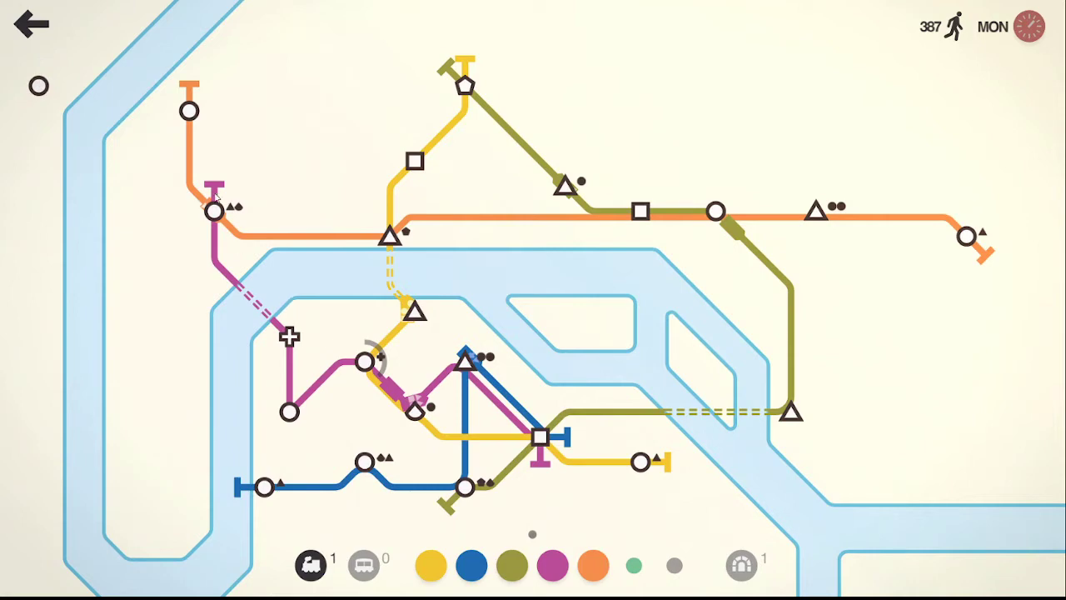
mouse_move(263, 188)
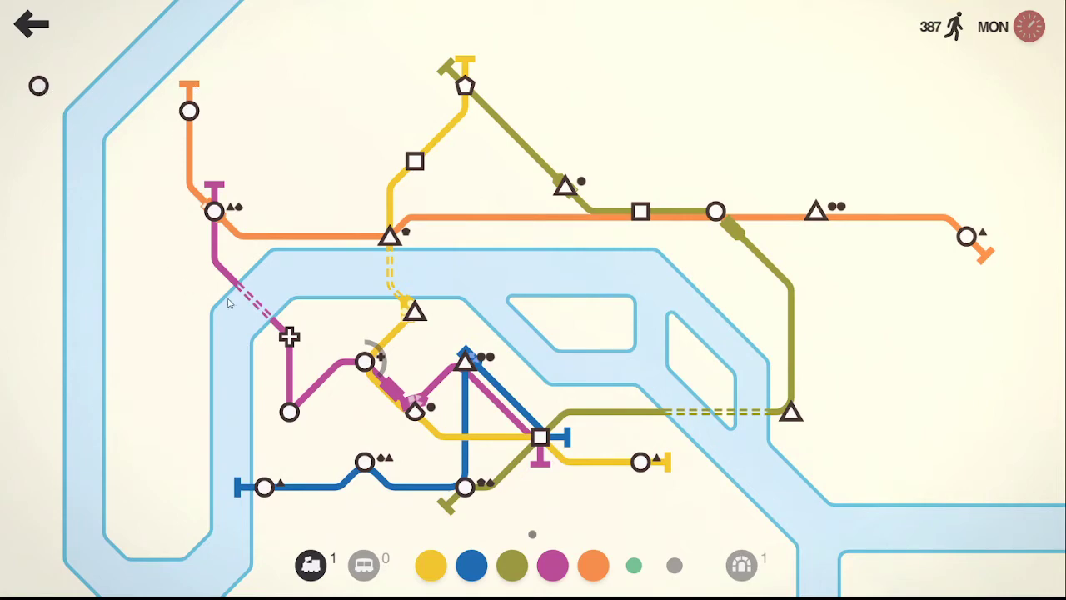
mouse_move(255, 93)
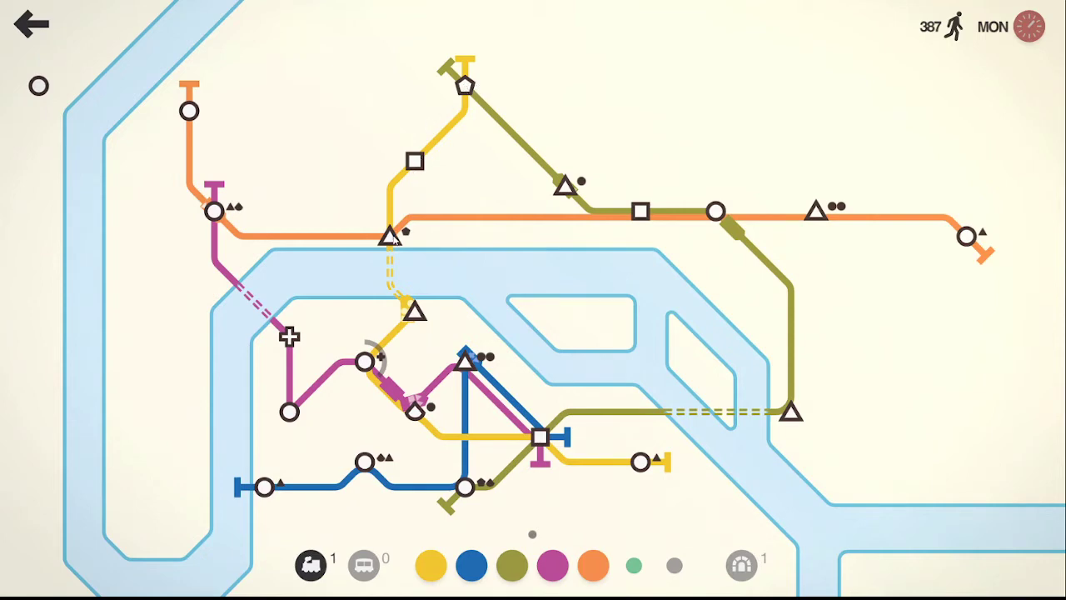
mouse_move(337, 379)
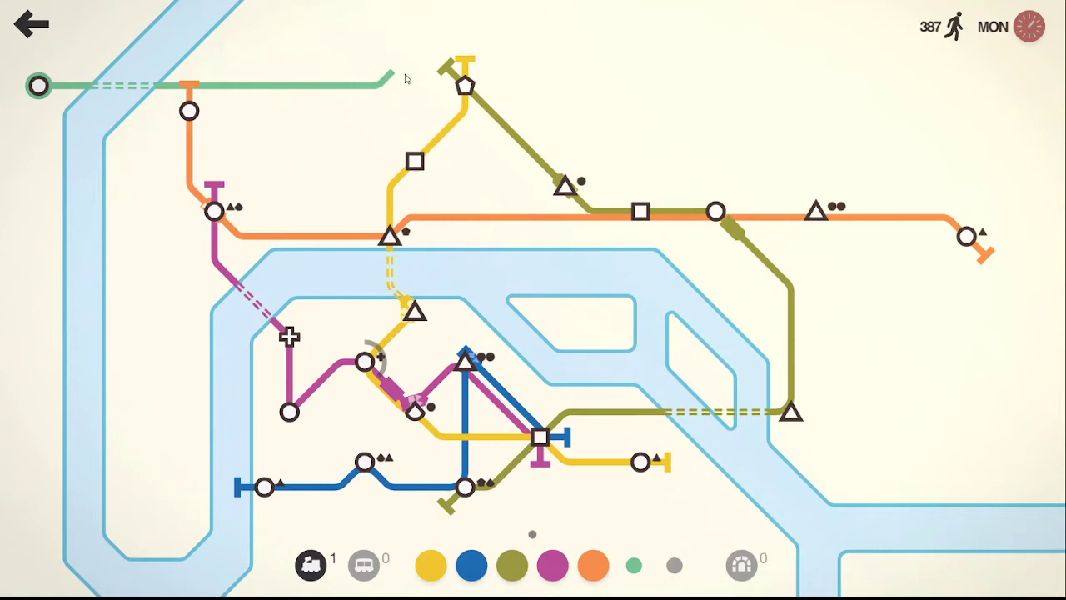
- Tunnel the pink line across the river to the new far-western circle station
drag(391, 242, 465, 83)
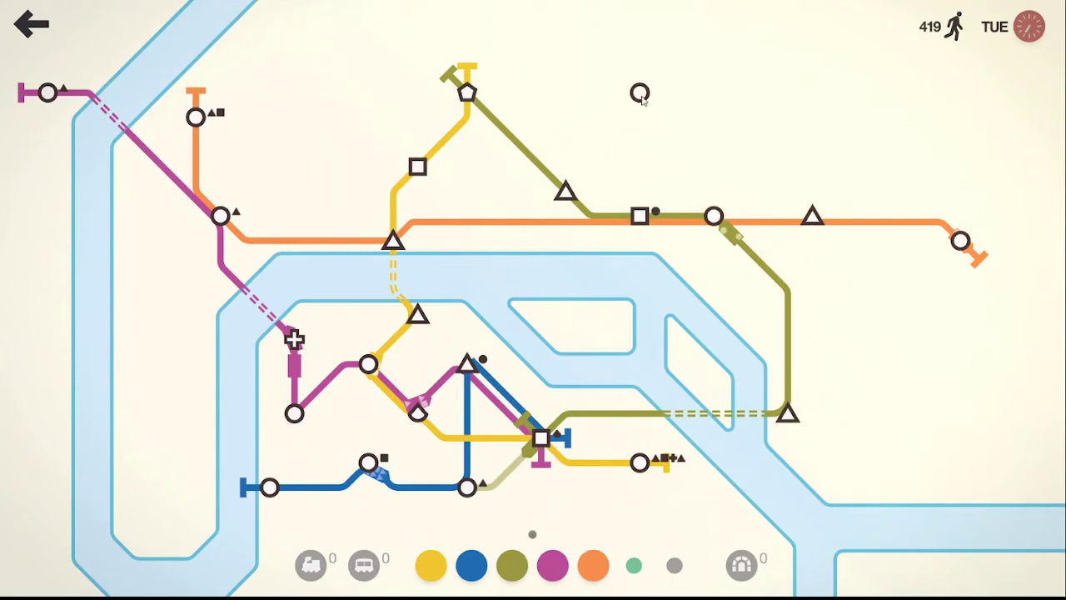
mouse_move(653, 145)
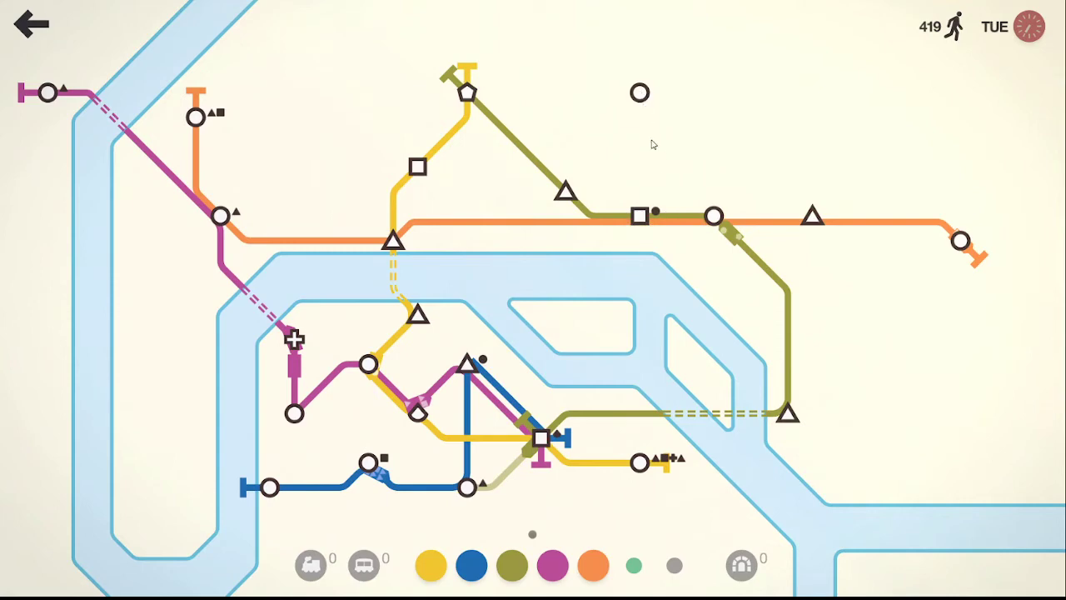
mouse_move(476, 110)
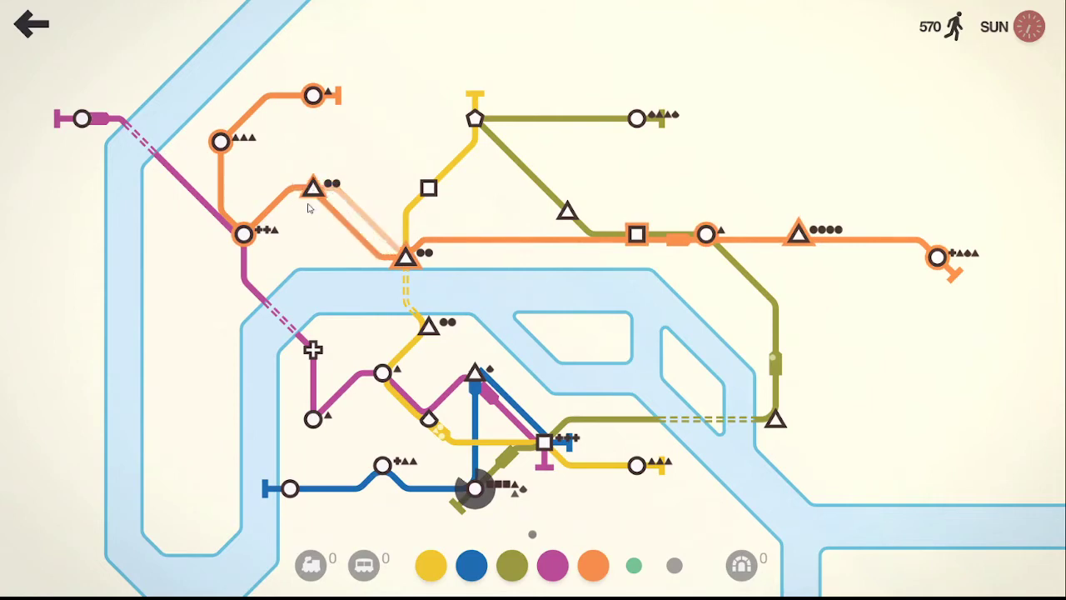
mouse_move(341, 120)
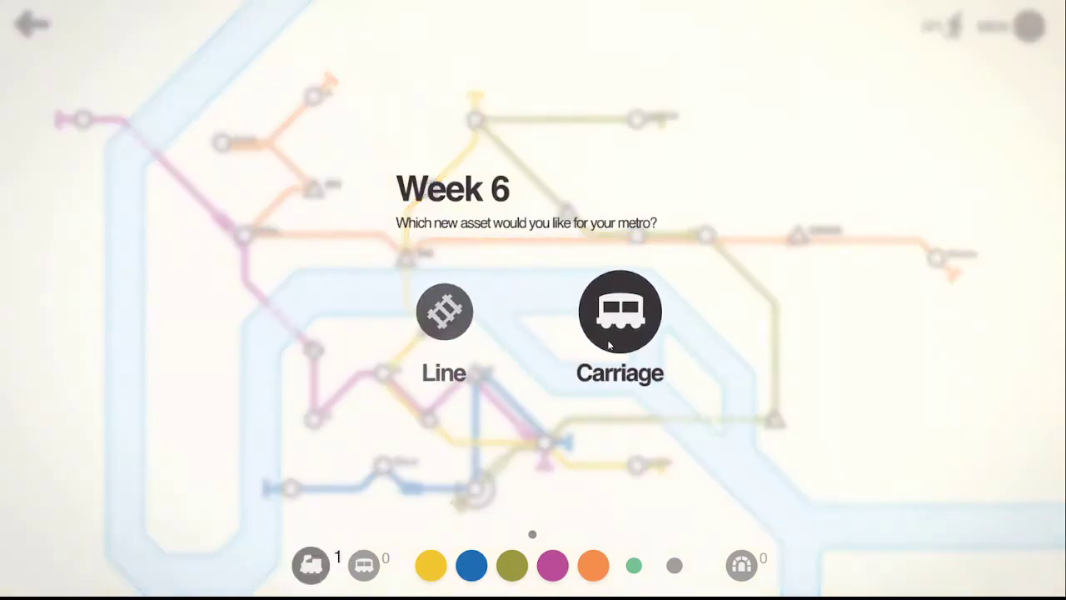
- Choose the carriage as the Week 6 asset
click(619, 311)
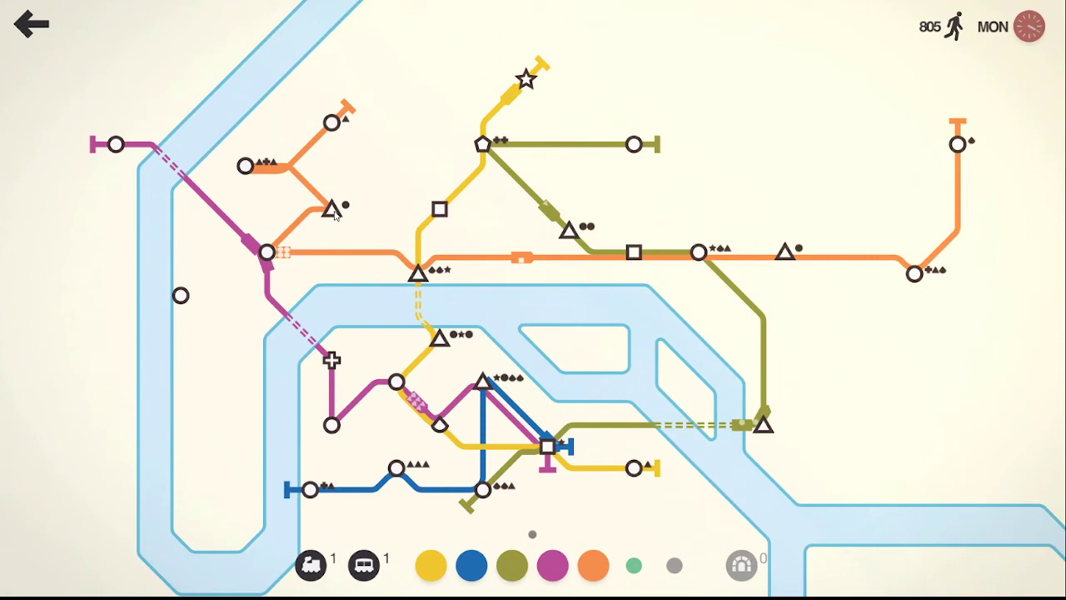
mouse_move(563, 232)
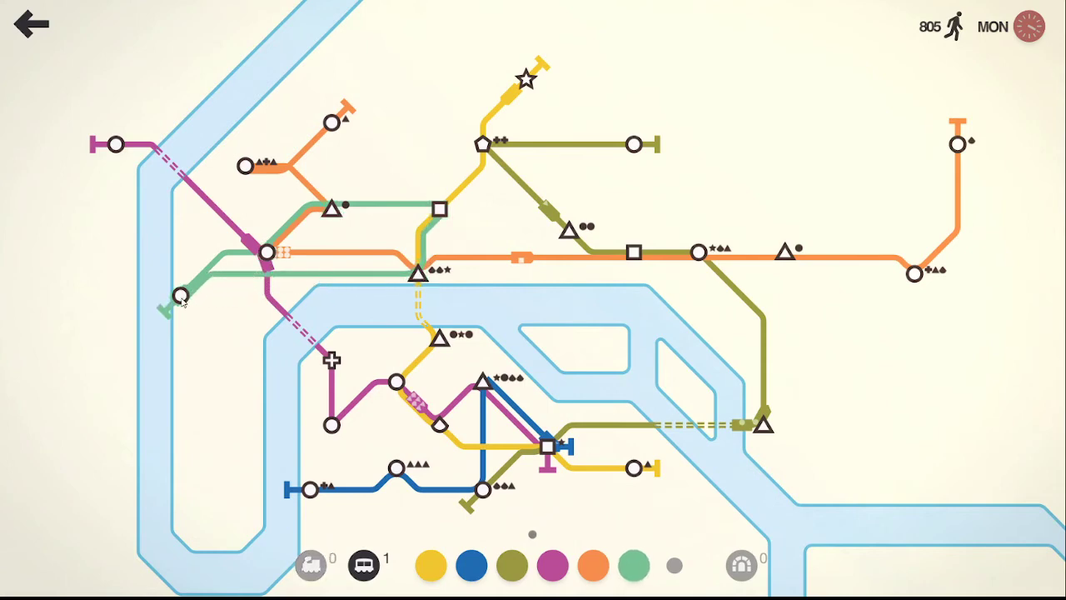
mouse_move(398, 213)
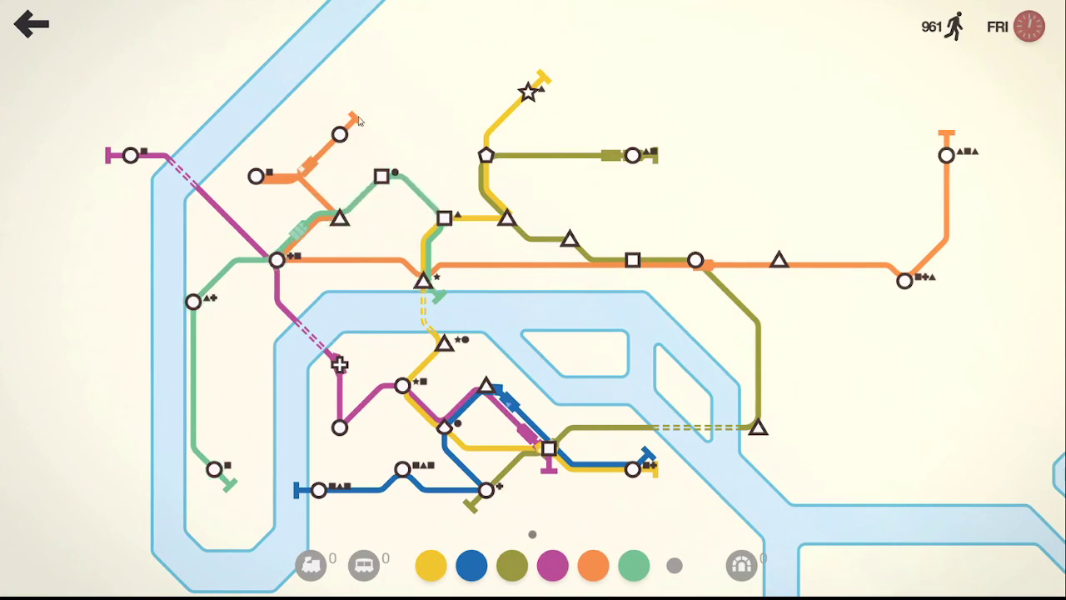
mouse_move(313, 146)
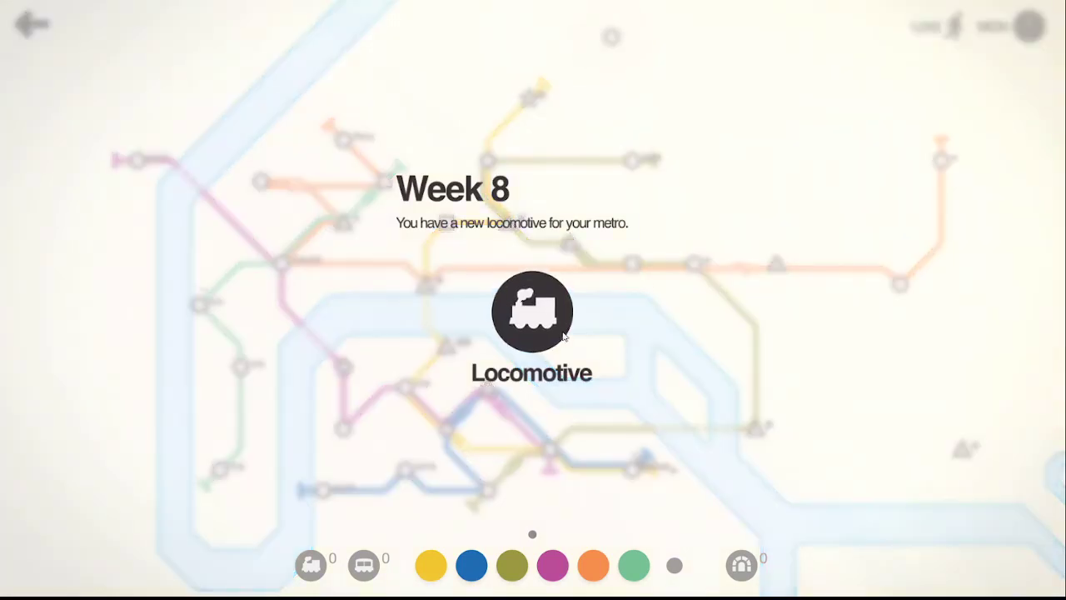
click(533, 312)
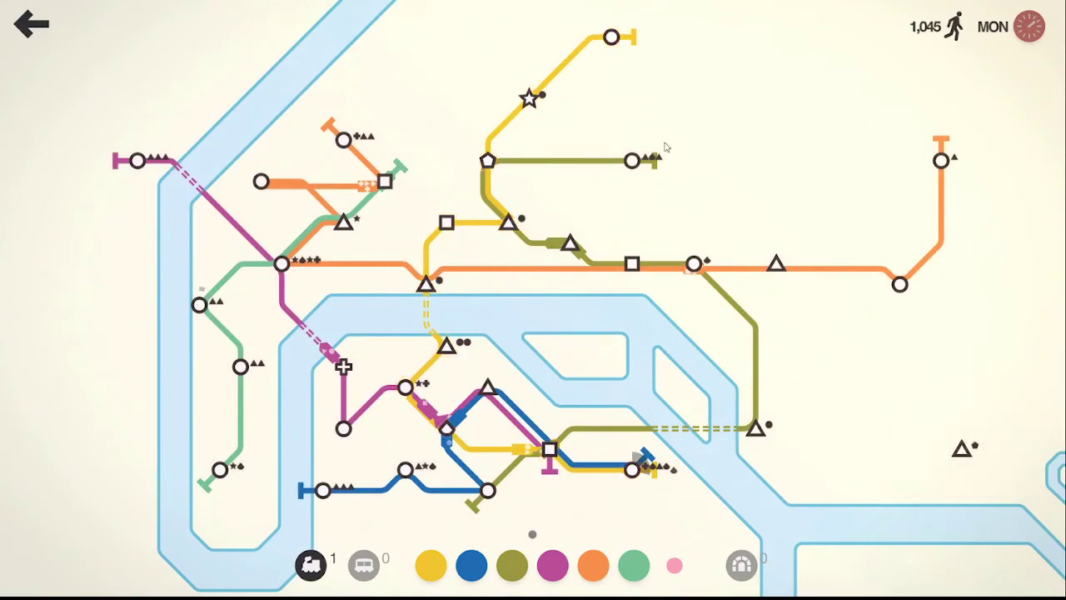
mouse_move(885, 470)
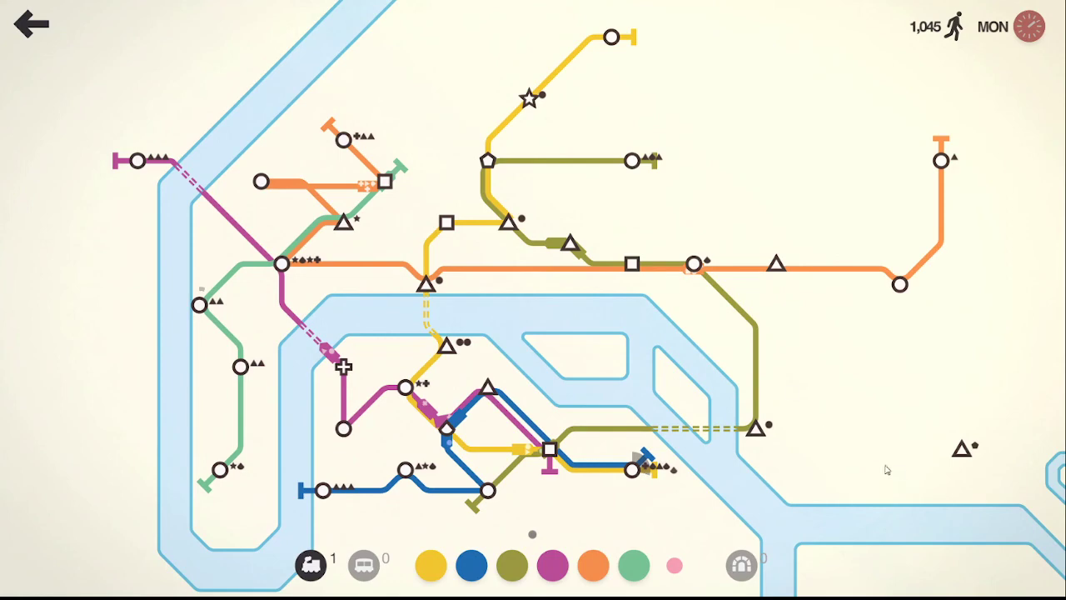
mouse_move(974, 443)
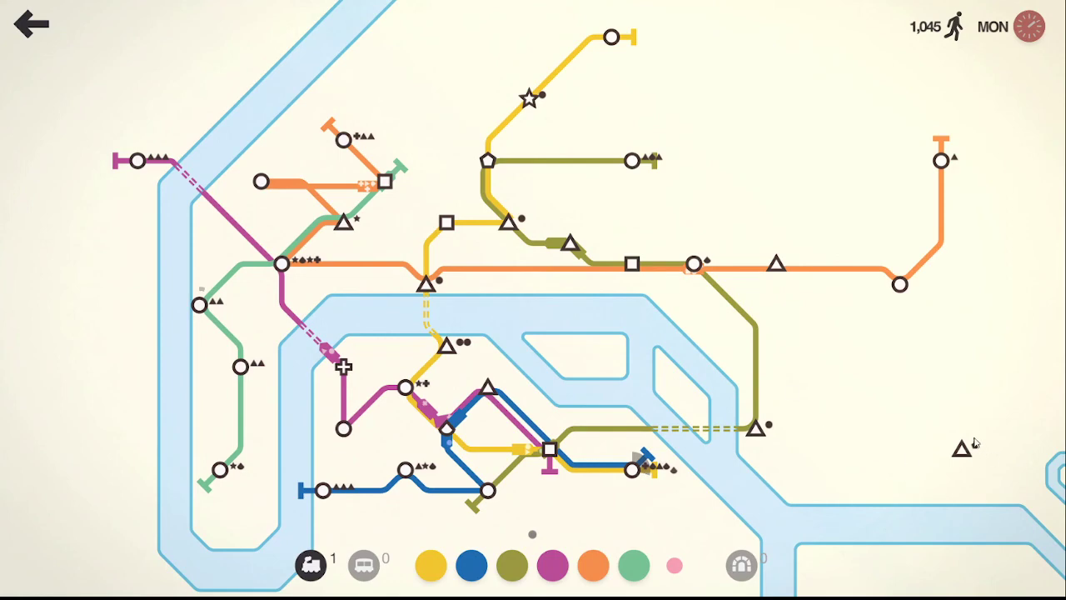
mouse_move(976, 452)
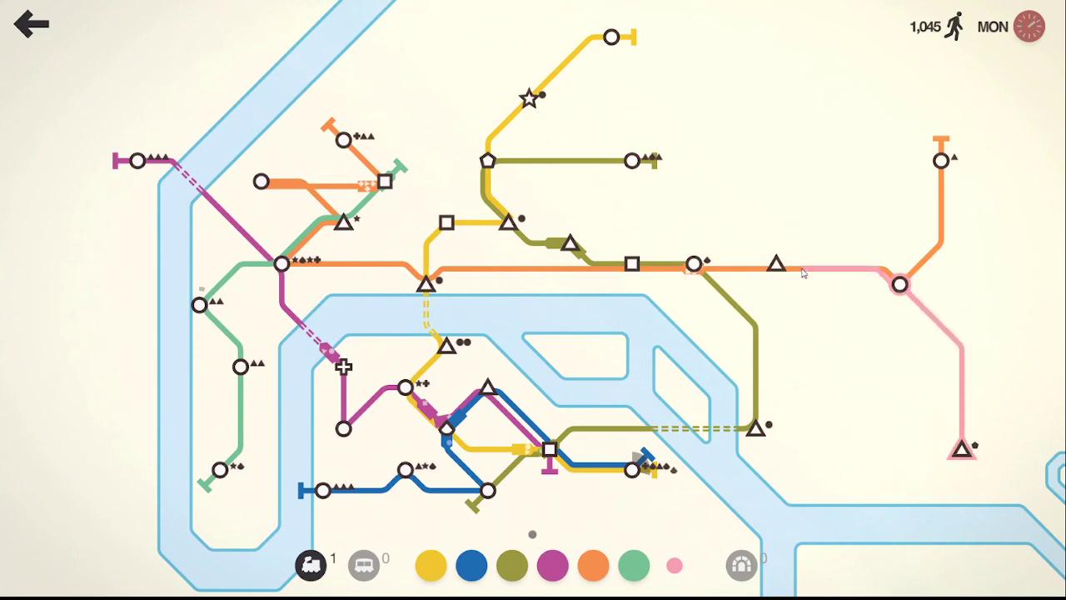
mouse_move(776, 263)
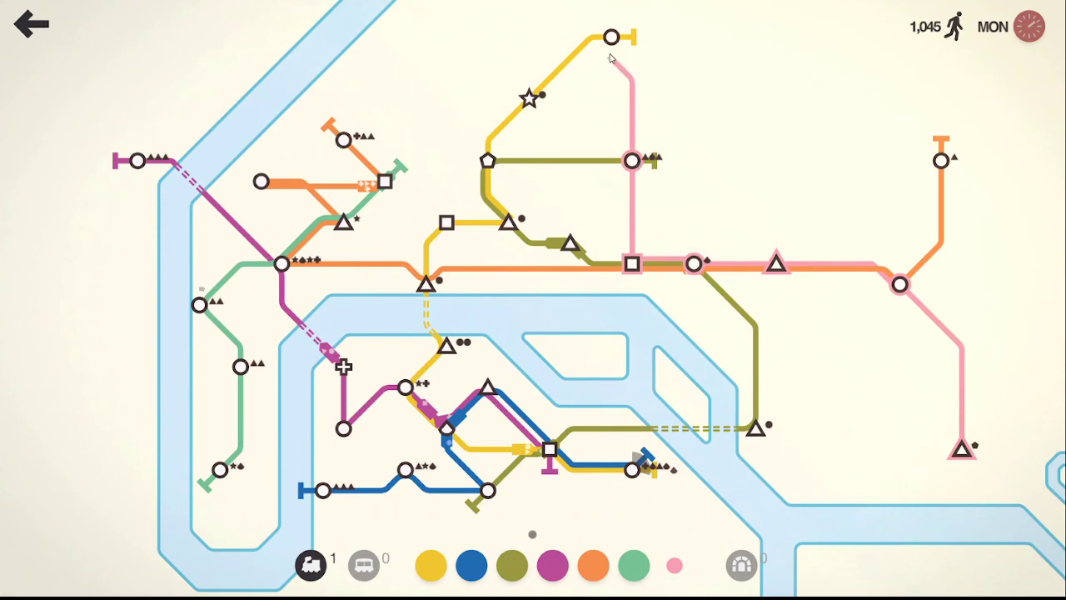
mouse_move(616, 50)
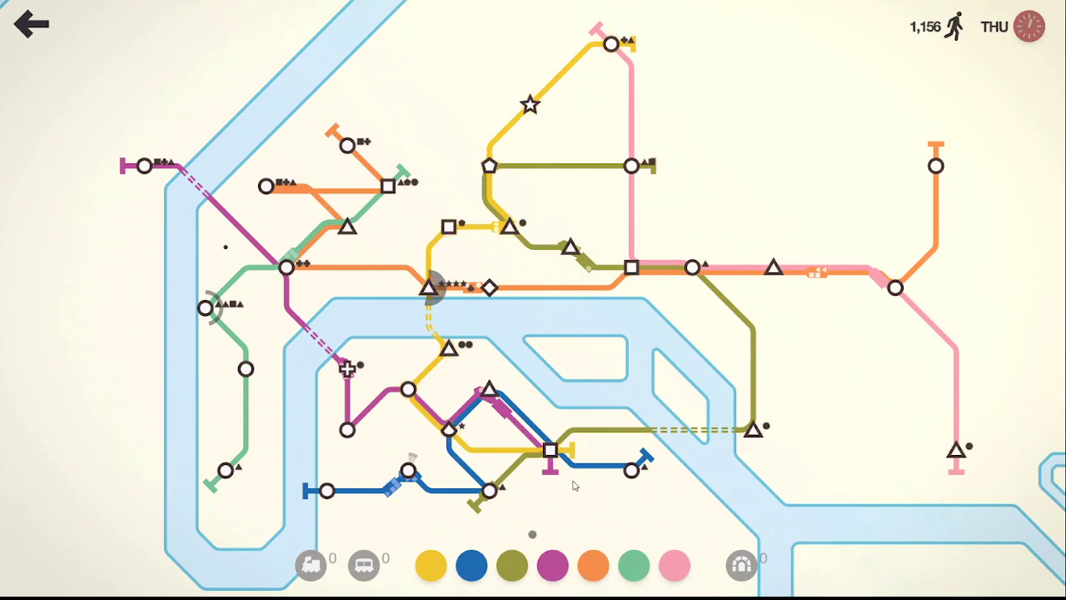
mouse_move(653, 40)
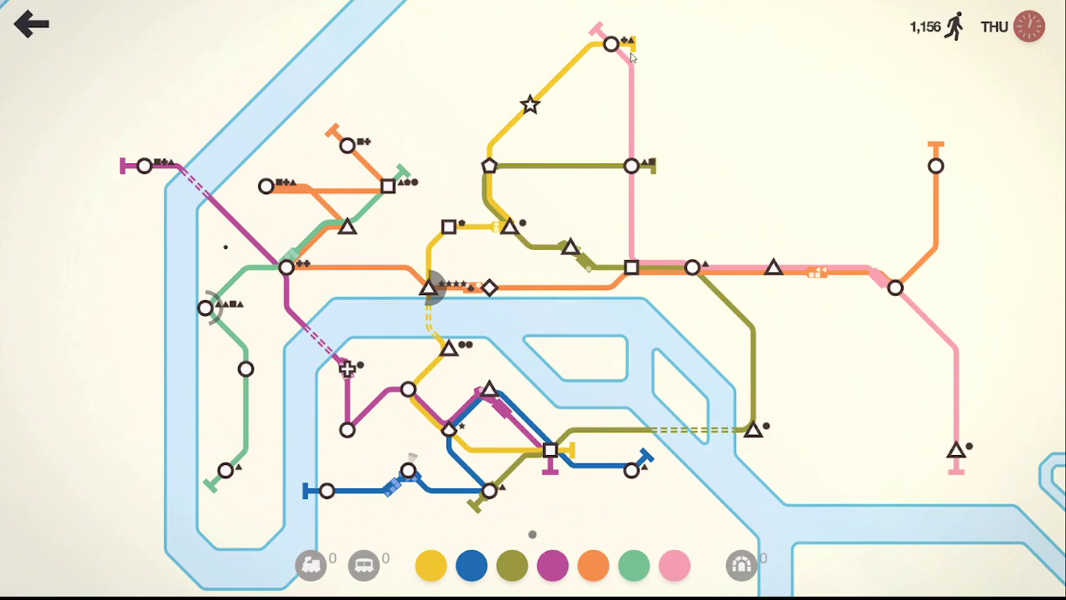
mouse_move(510, 183)
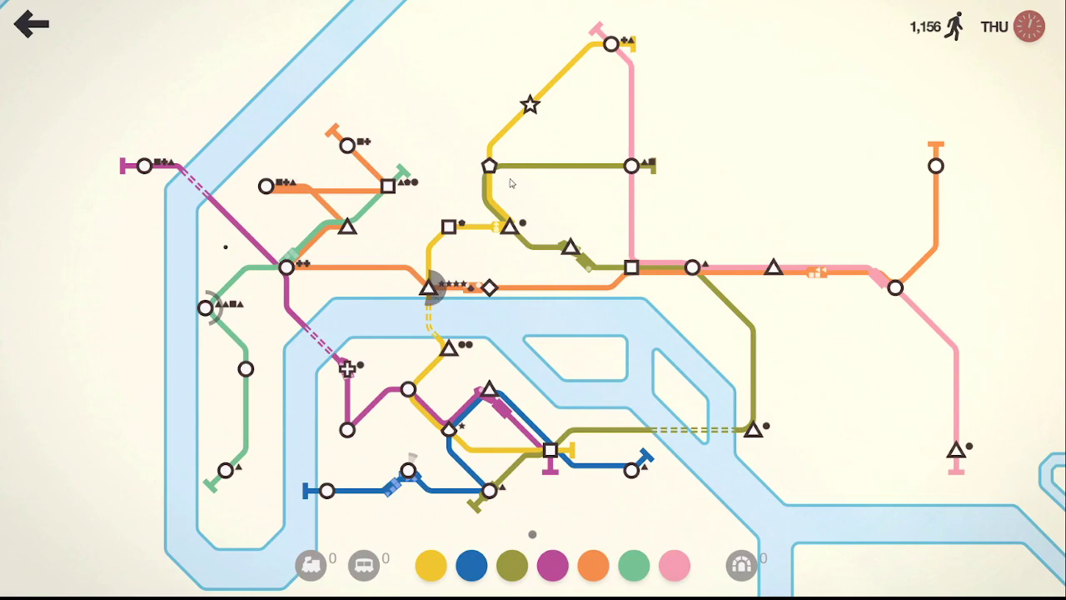
mouse_move(460, 296)
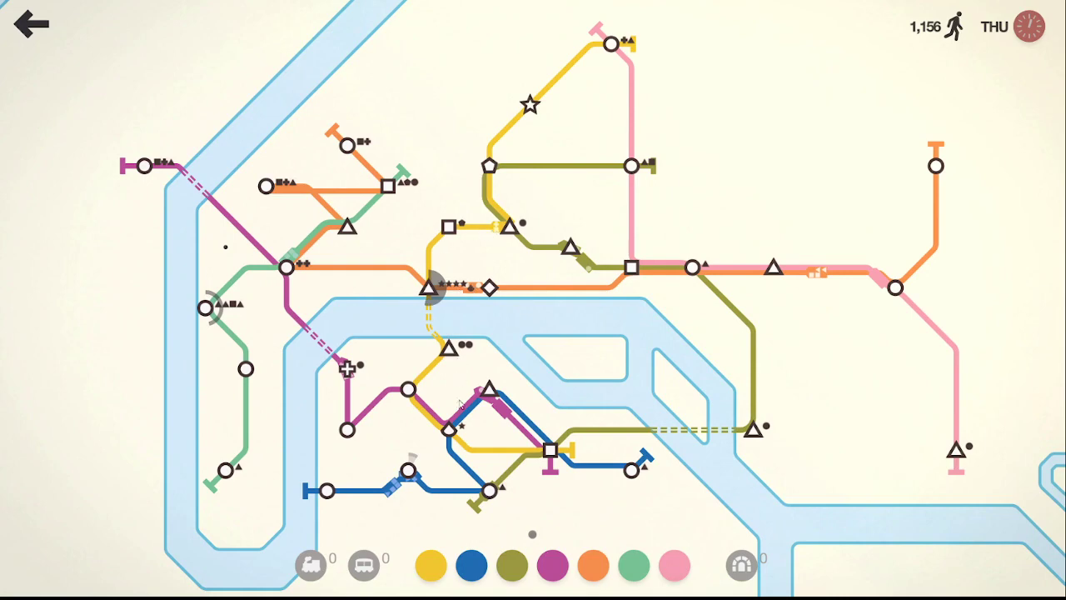
mouse_move(348, 278)
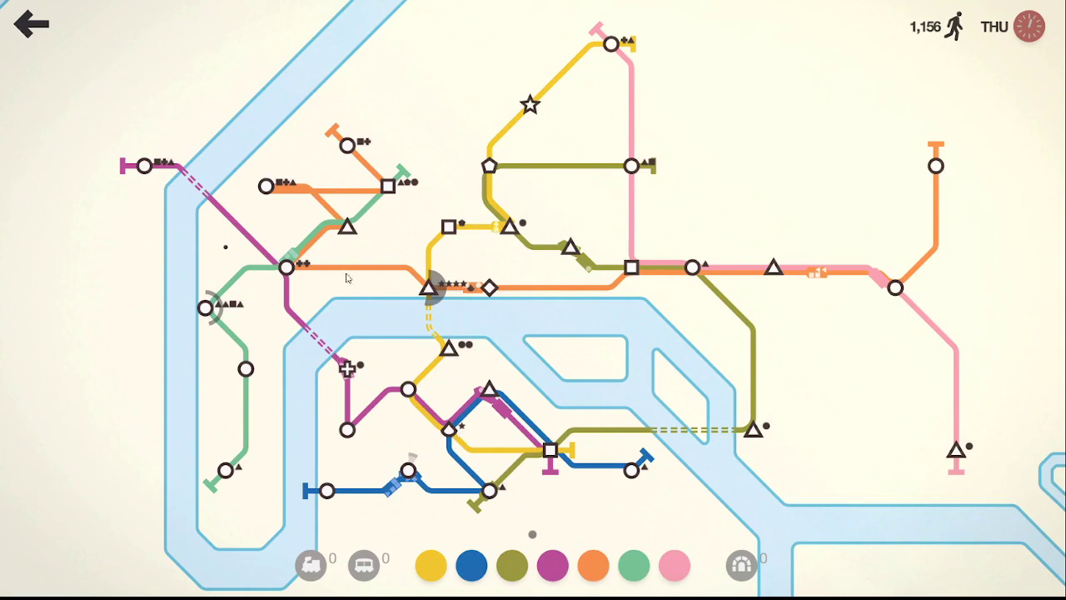
mouse_move(253, 263)
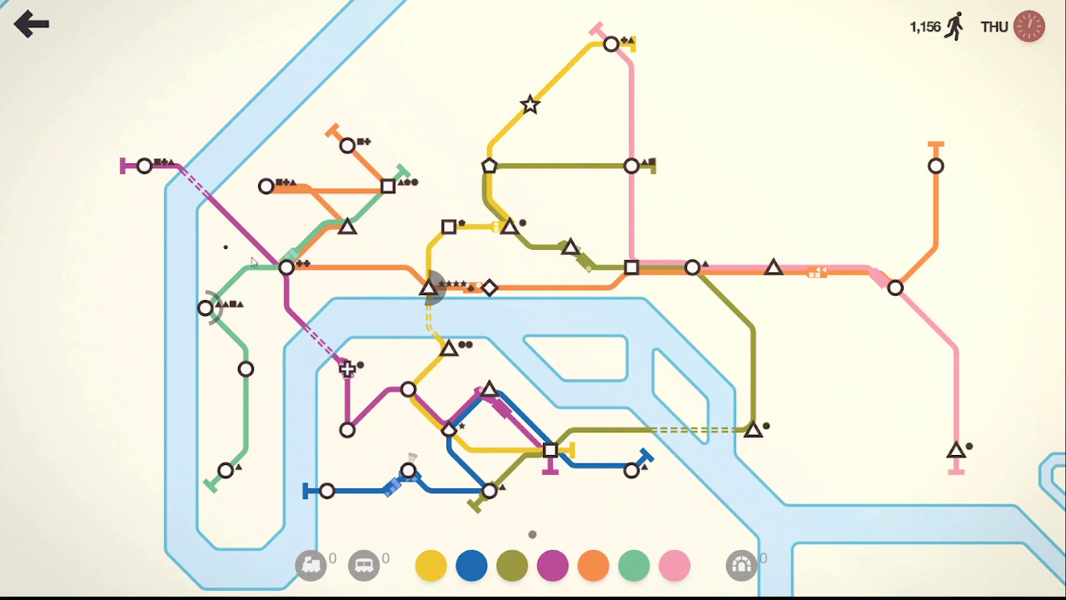
mouse_move(233, 256)
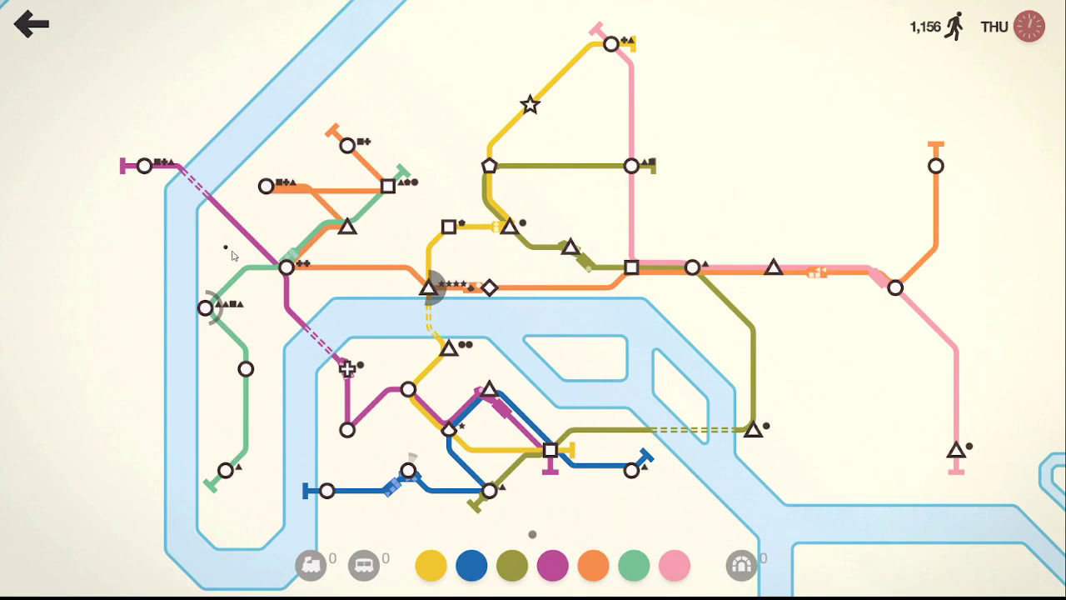
mouse_move(516, 409)
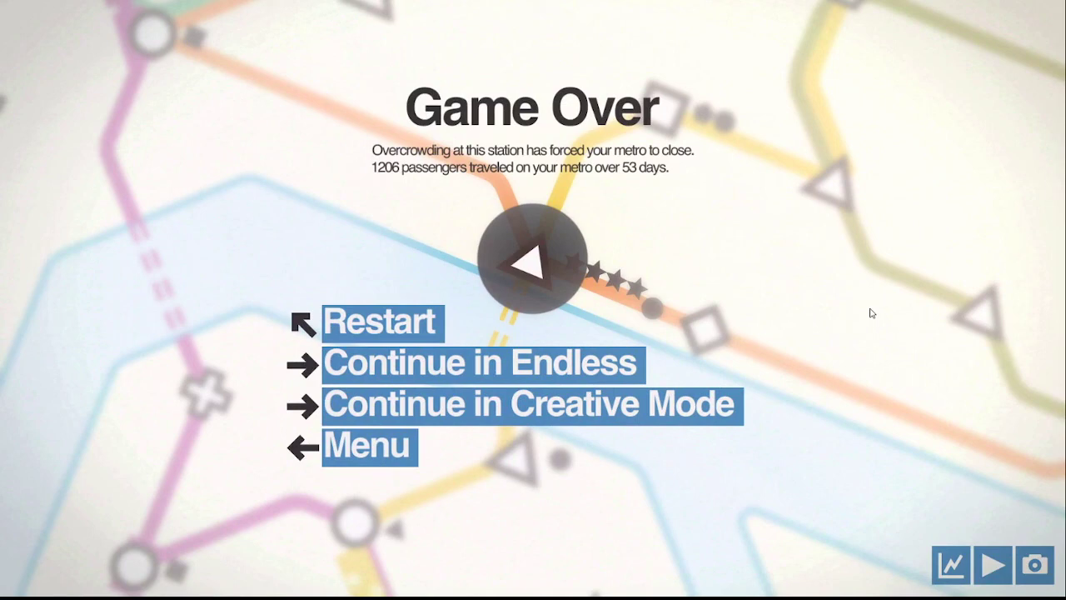
mouse_move(743, 444)
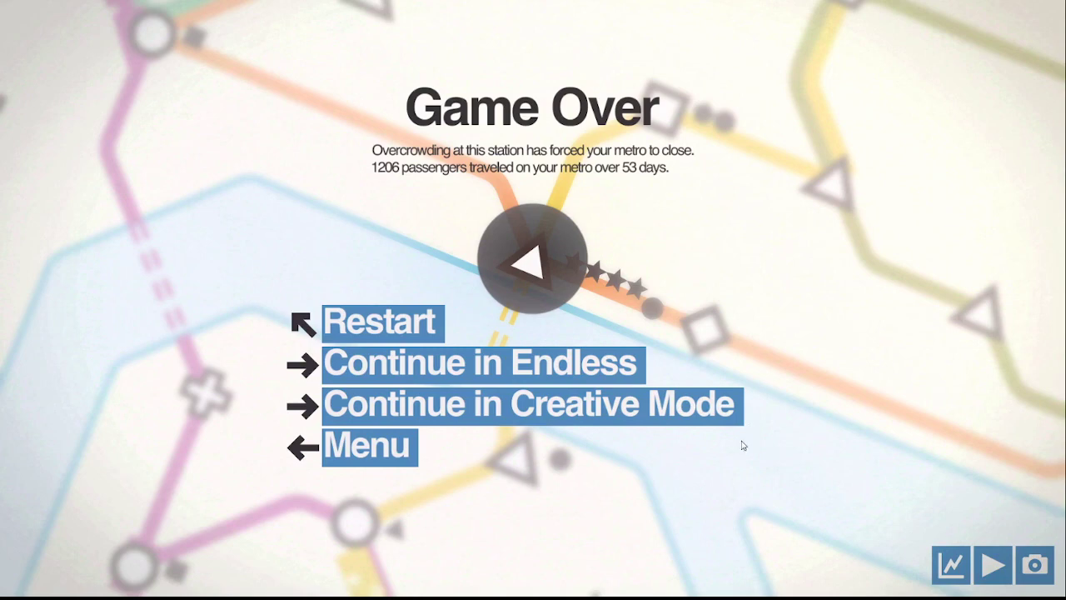
mouse_move(753, 450)
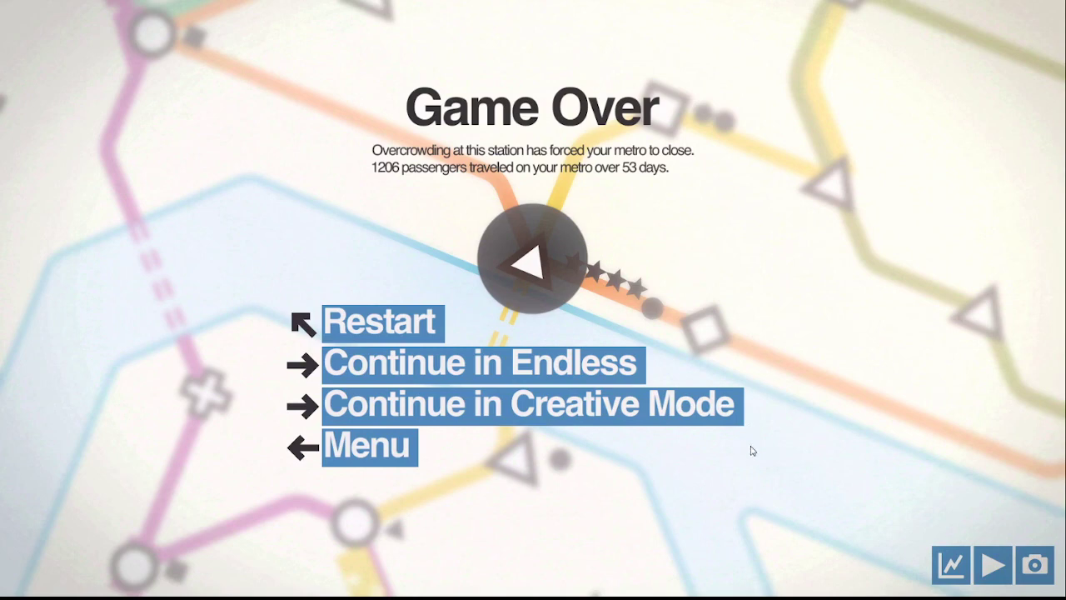